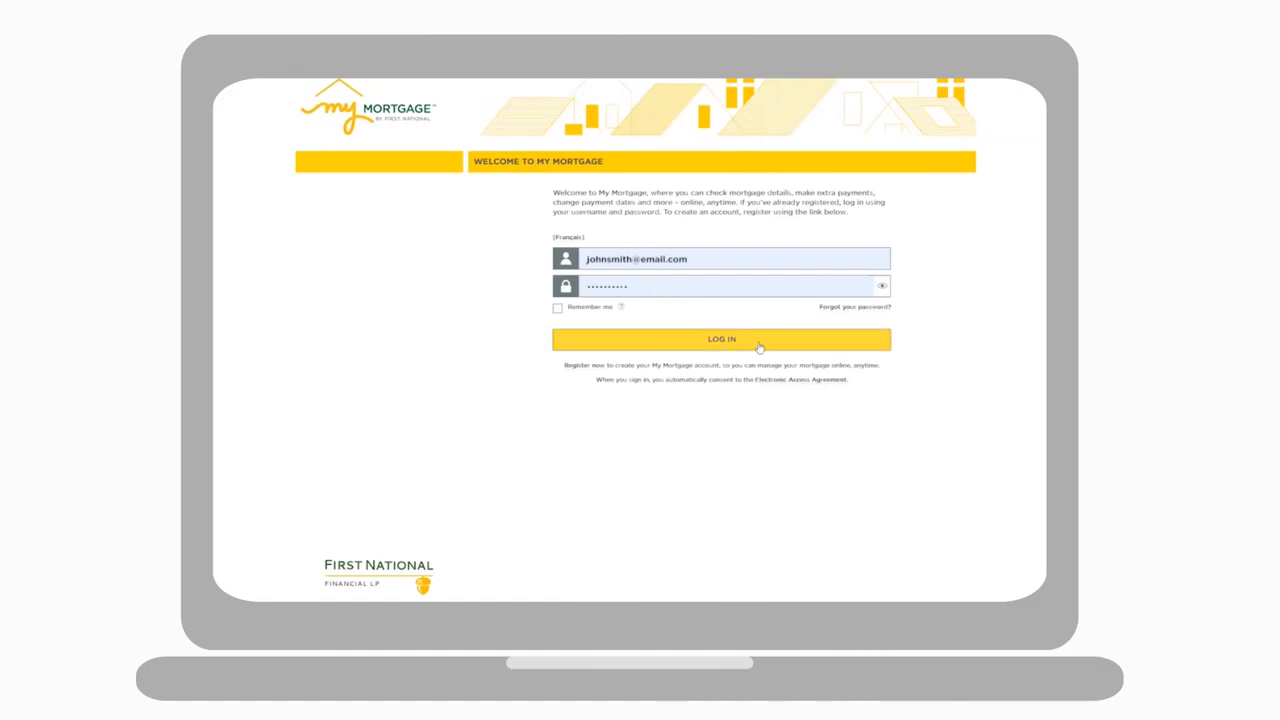
- Sign in and reach the Link Another First National Mortgage page from the Mortgage Account menu
left_click(720, 340)
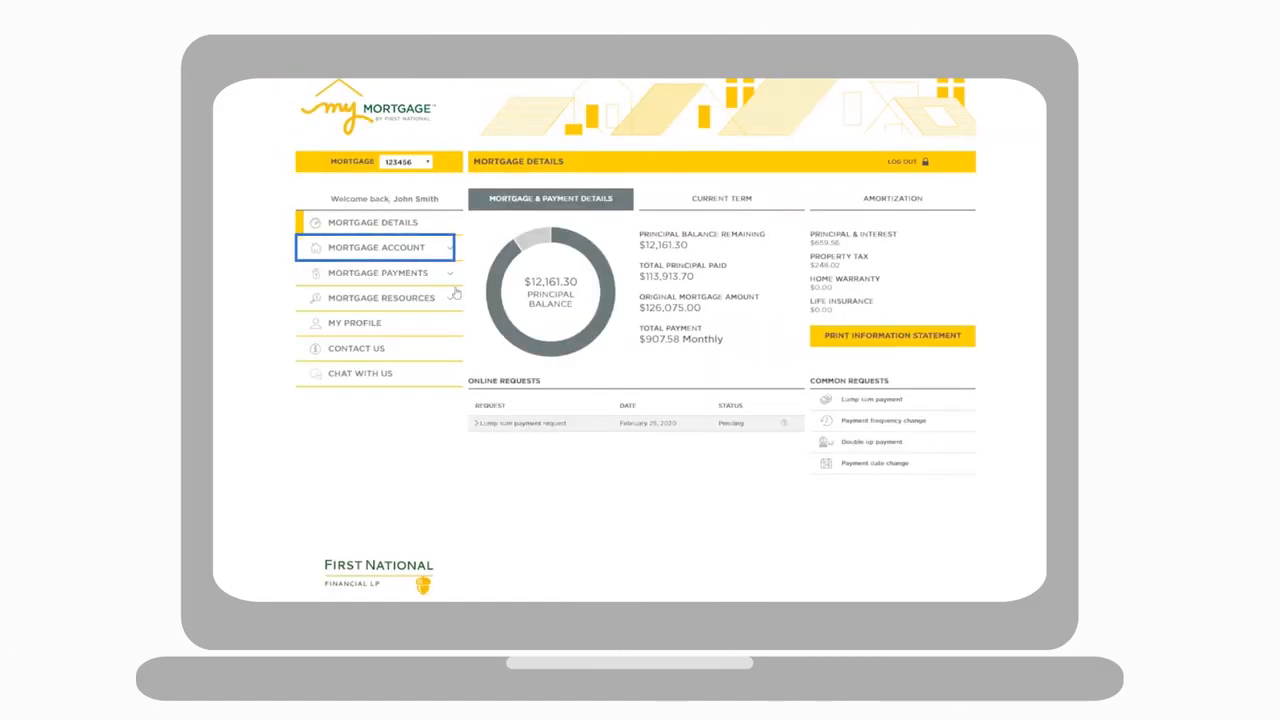
left_click(376, 248)
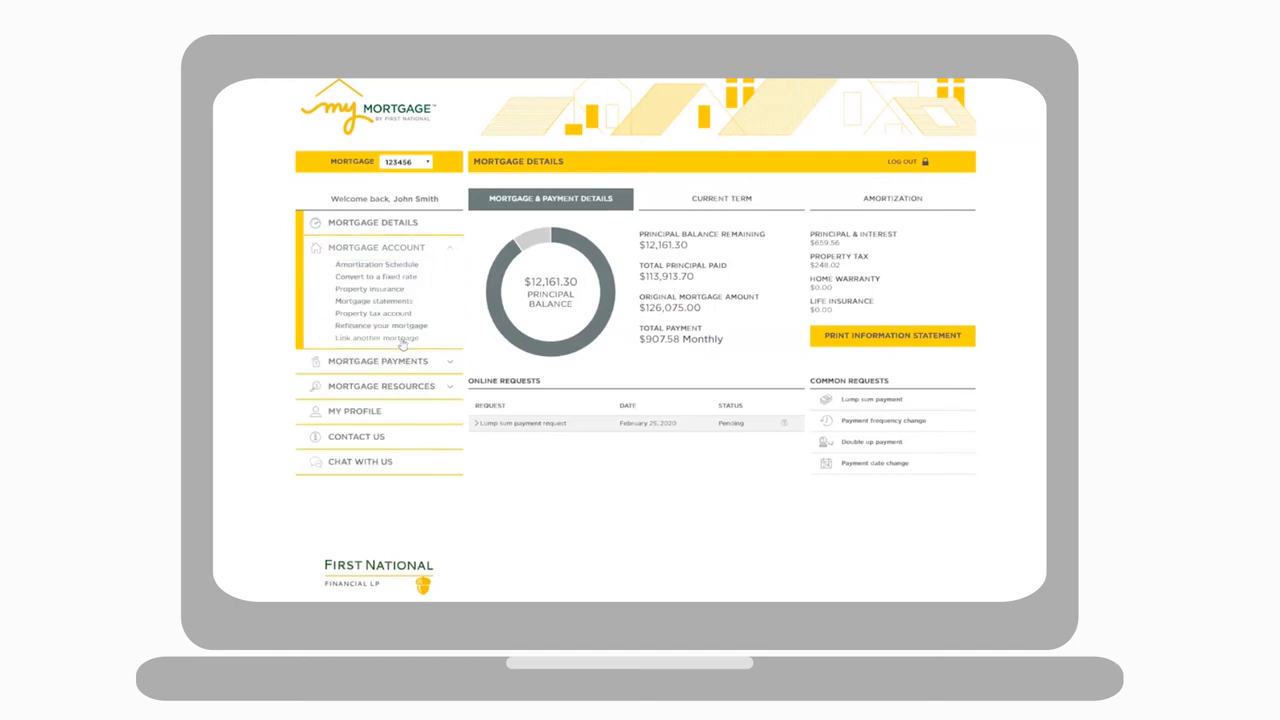
left_click(380, 336)
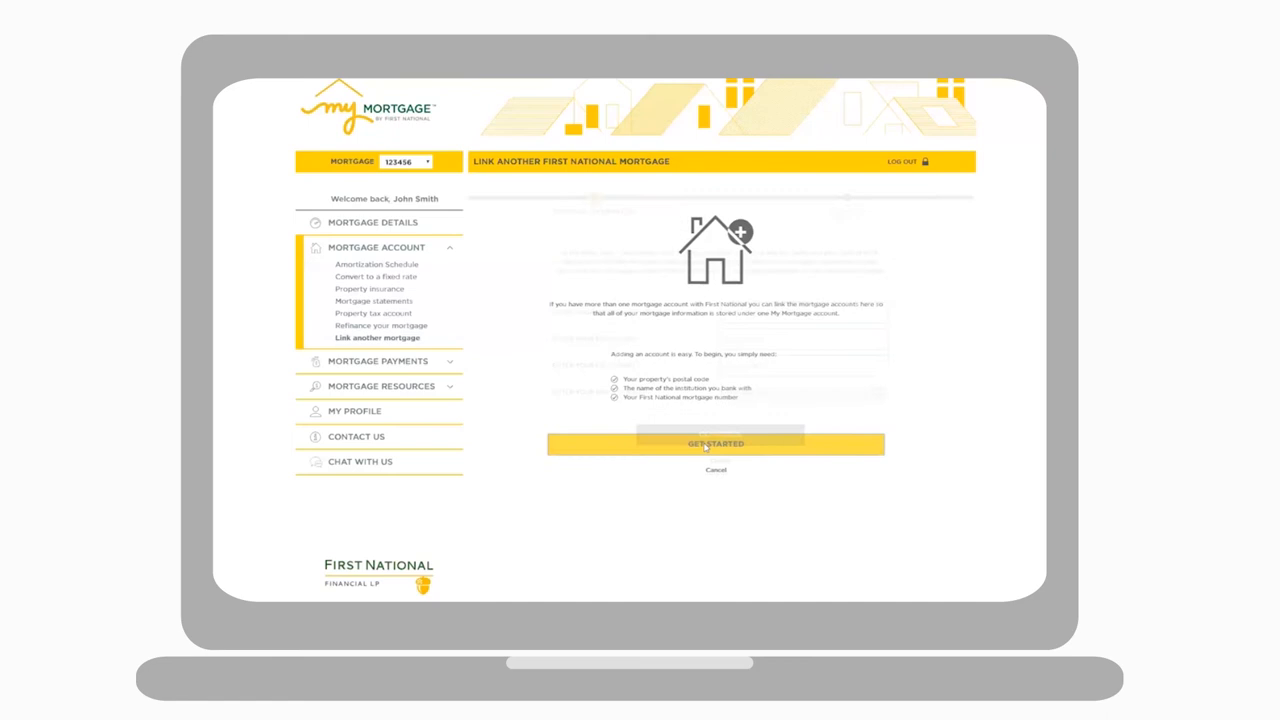
- Submit the personal details: mortgage number, John Smith, born 01/22/1976, advancing to the banking step
left_click(716, 444)
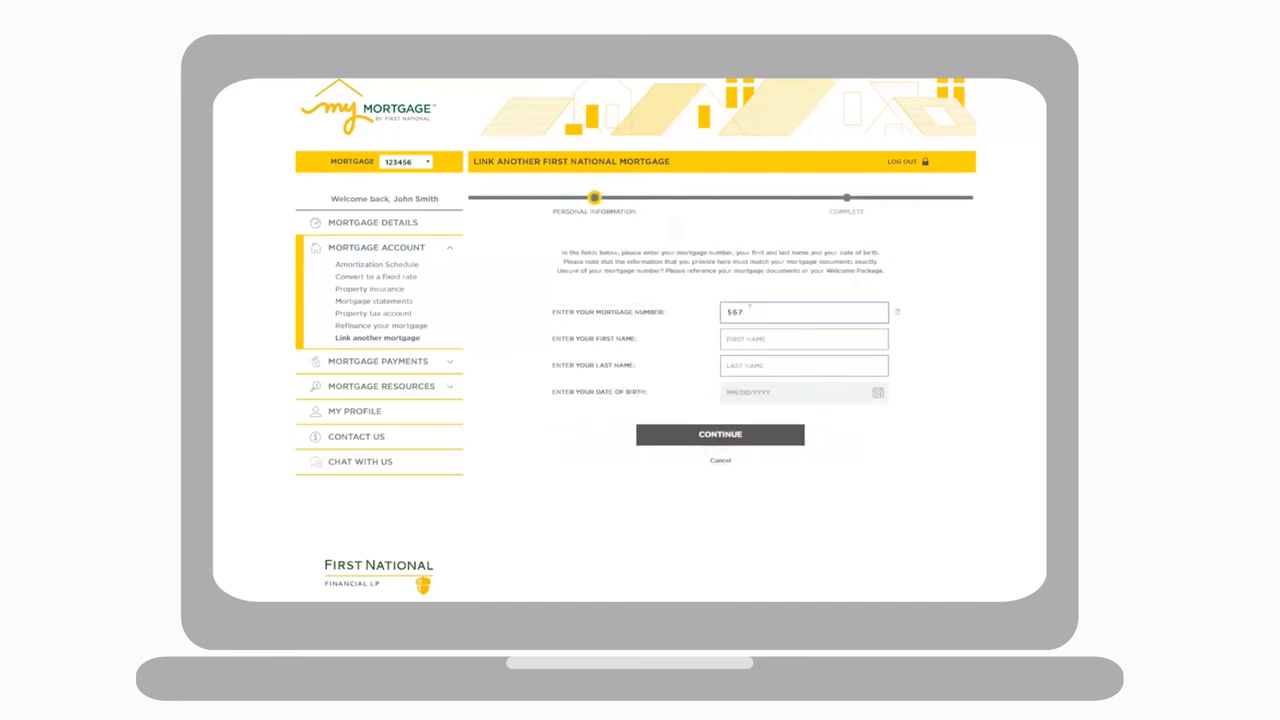
type("John")
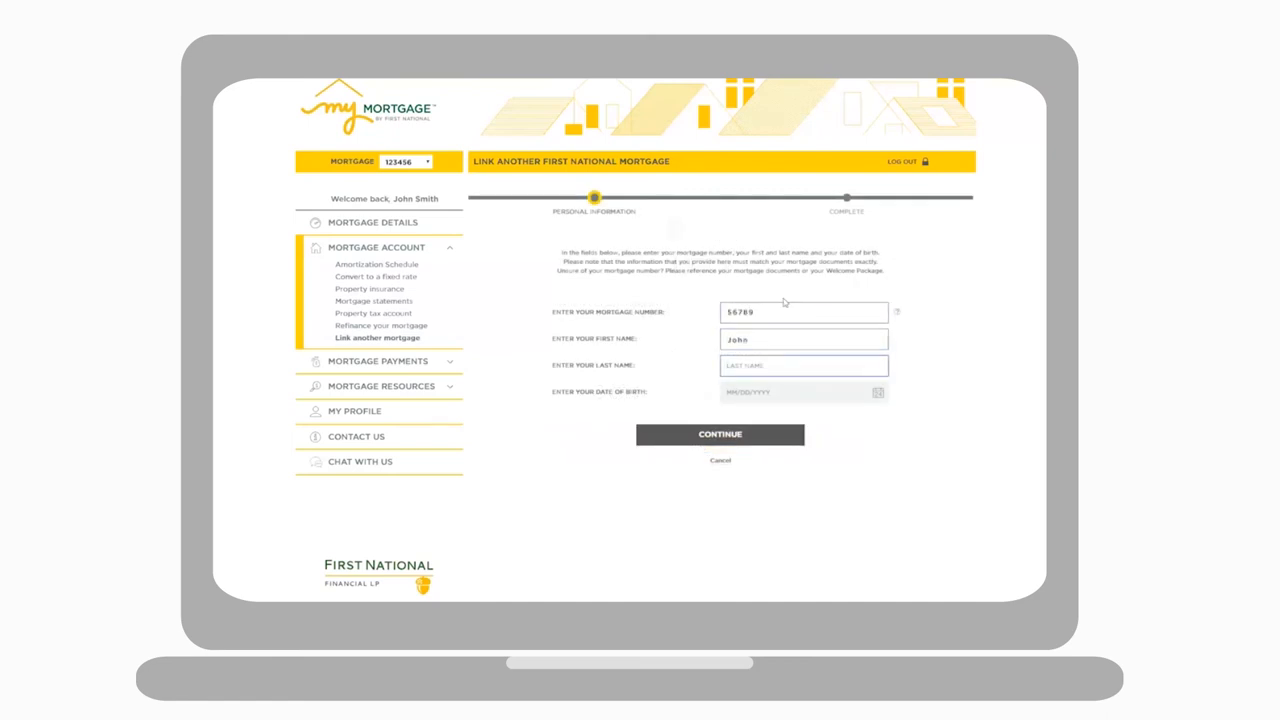
type("Smith")
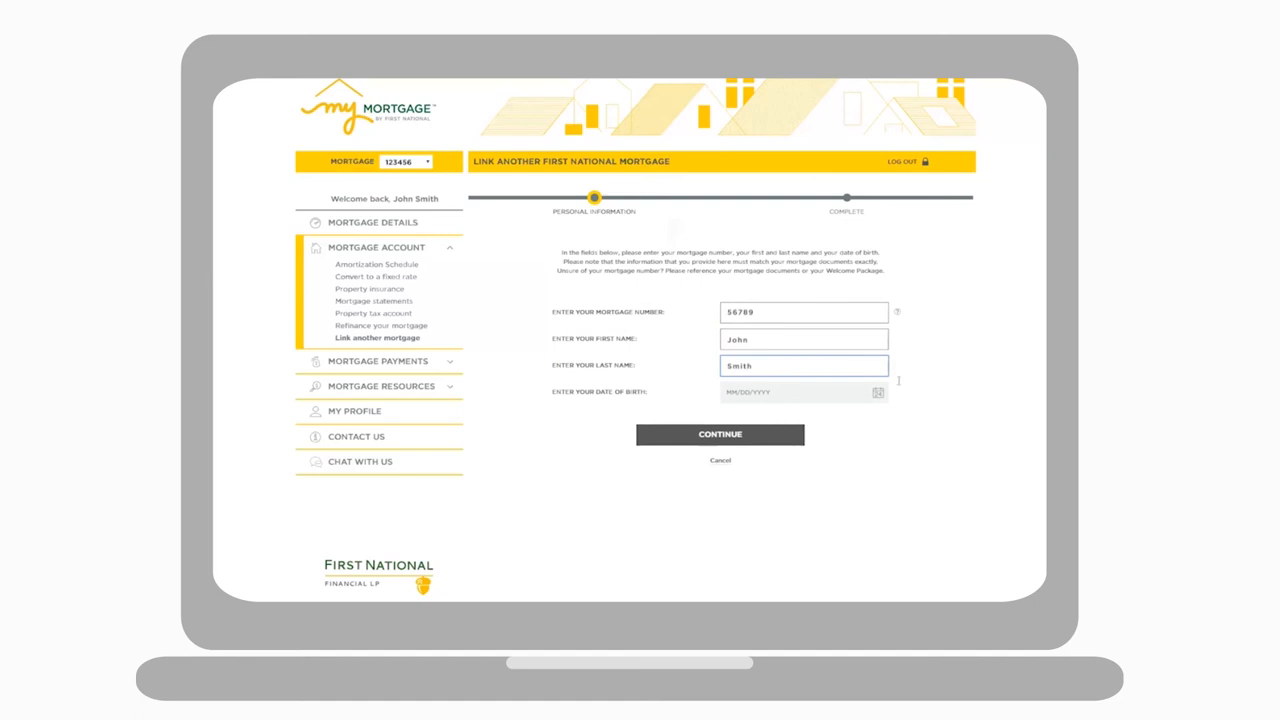
type("01/22/1976")
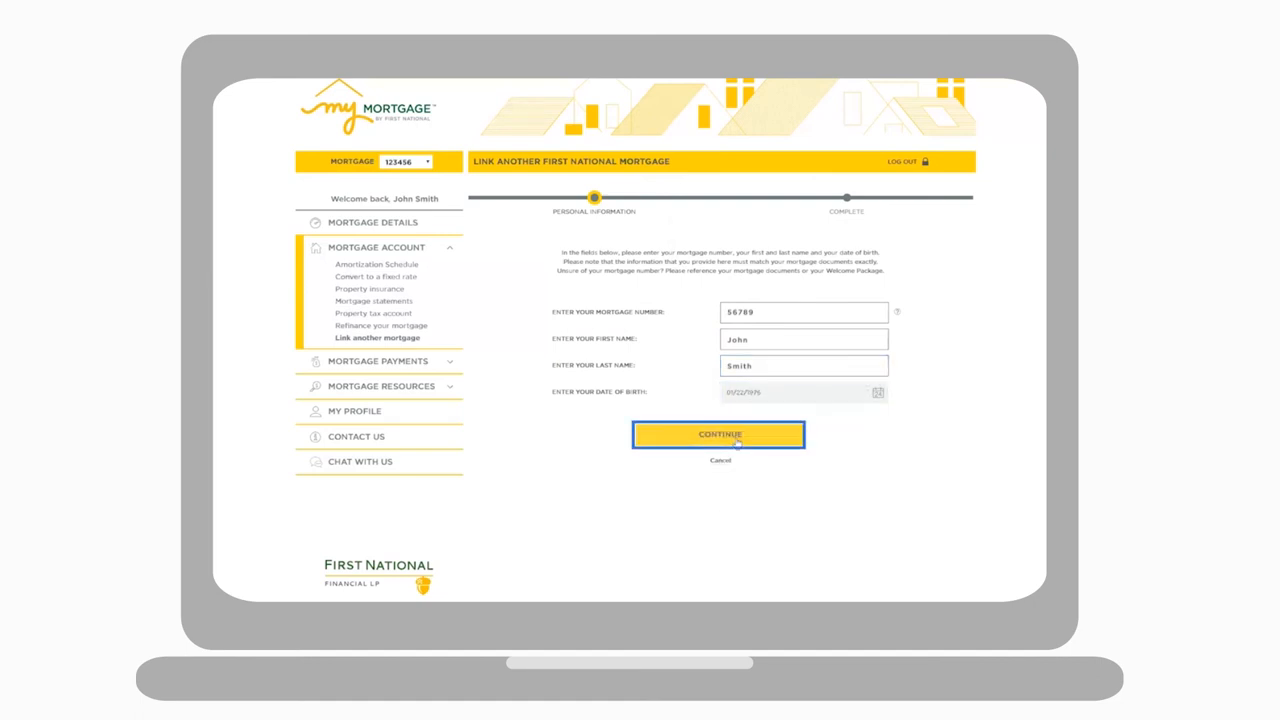
left_click(718, 434)
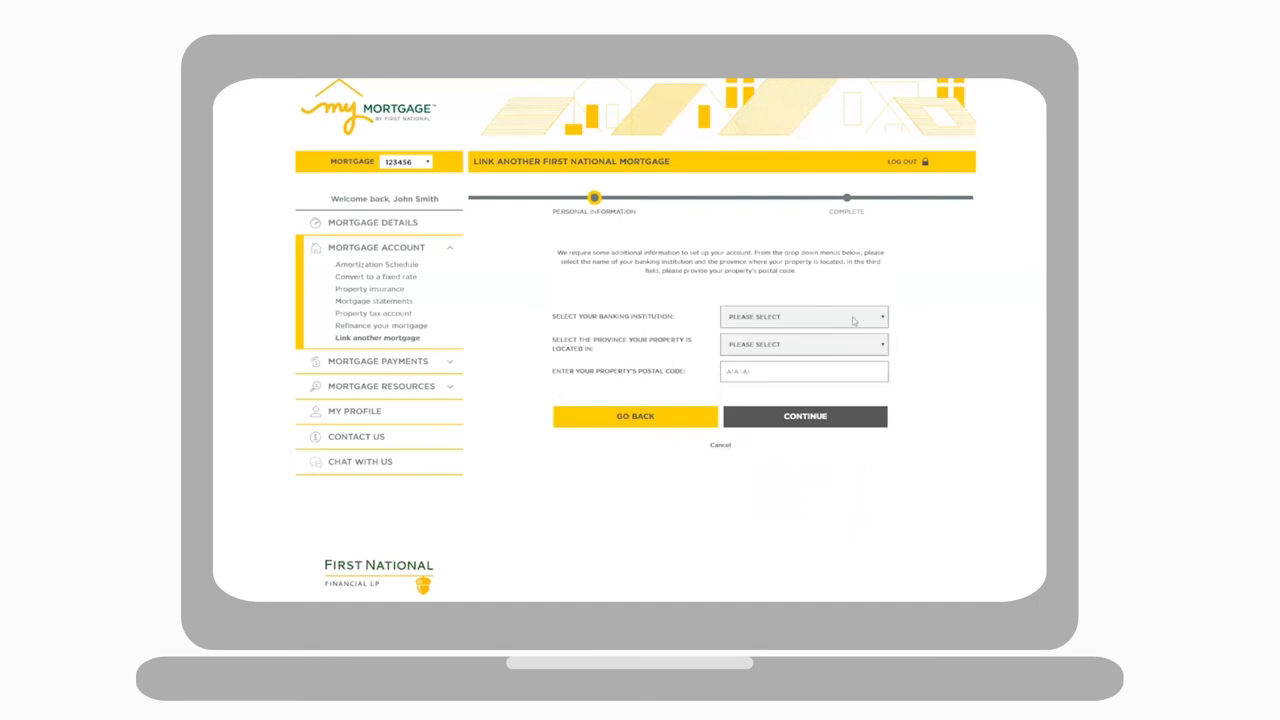
- Choose the property's province and submit the banking and property details to link the mortgage
left_click(804, 344)
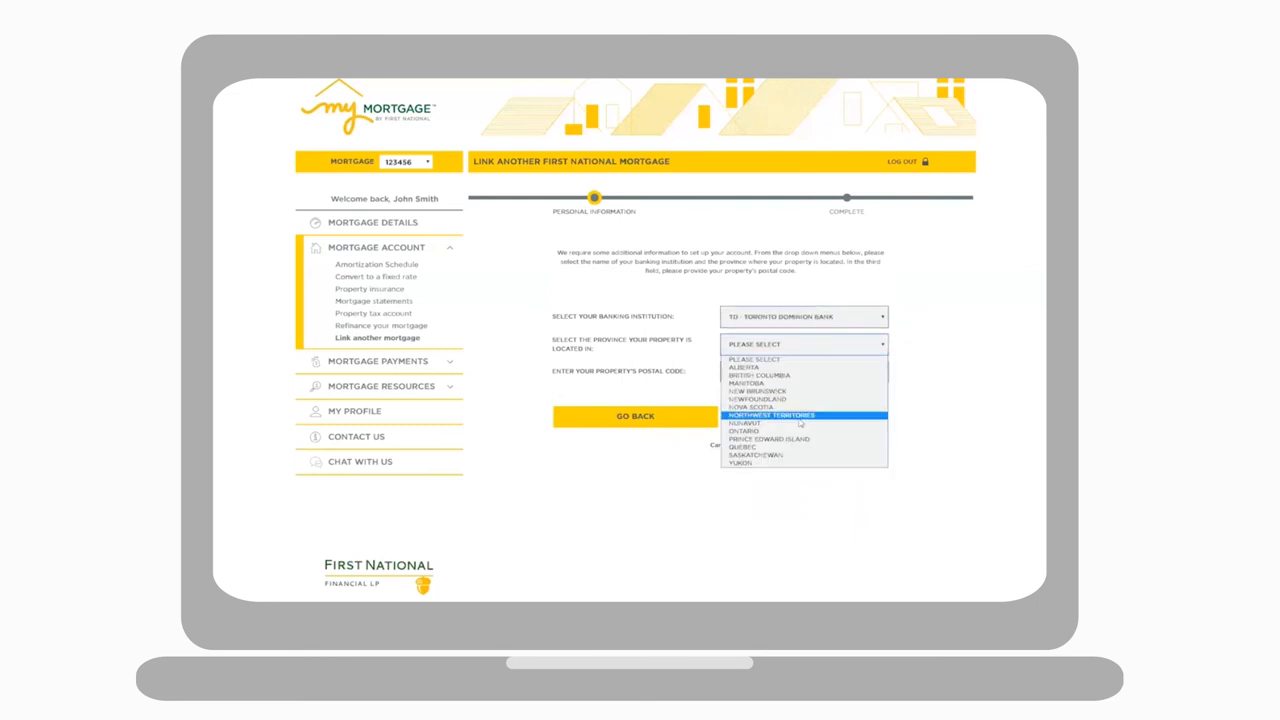
left_click(744, 432)
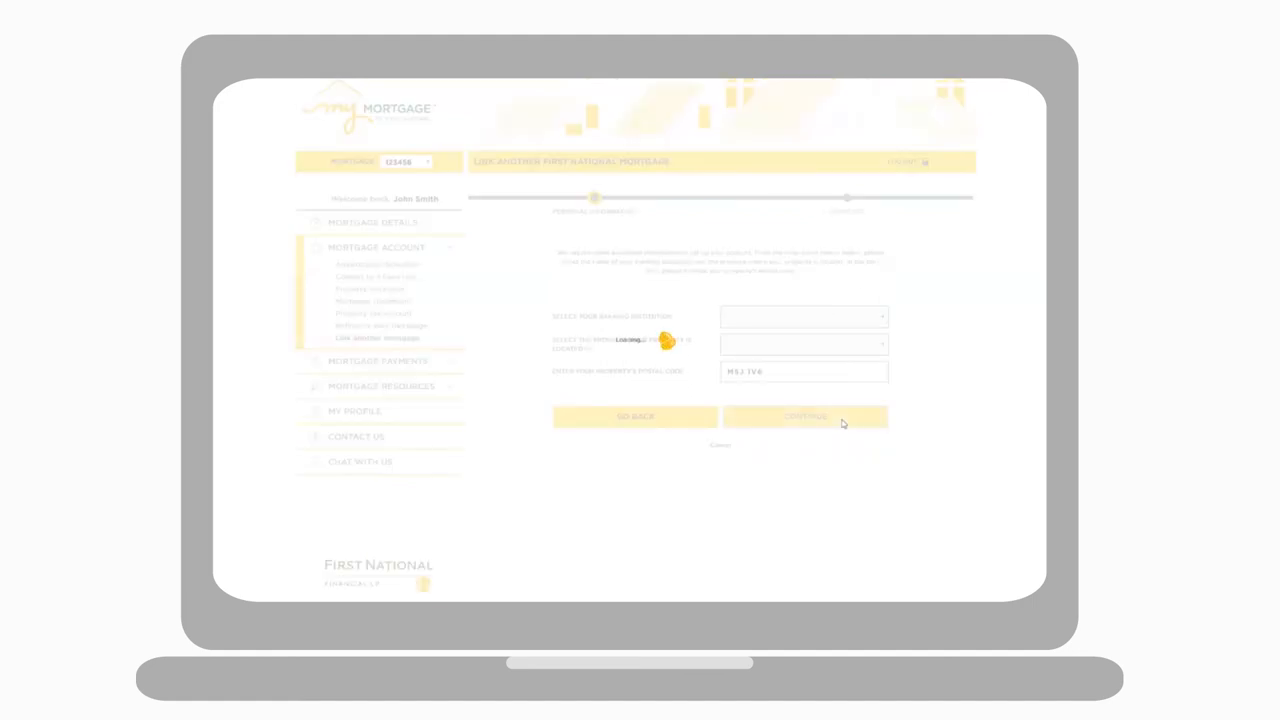
left_click(804, 418)
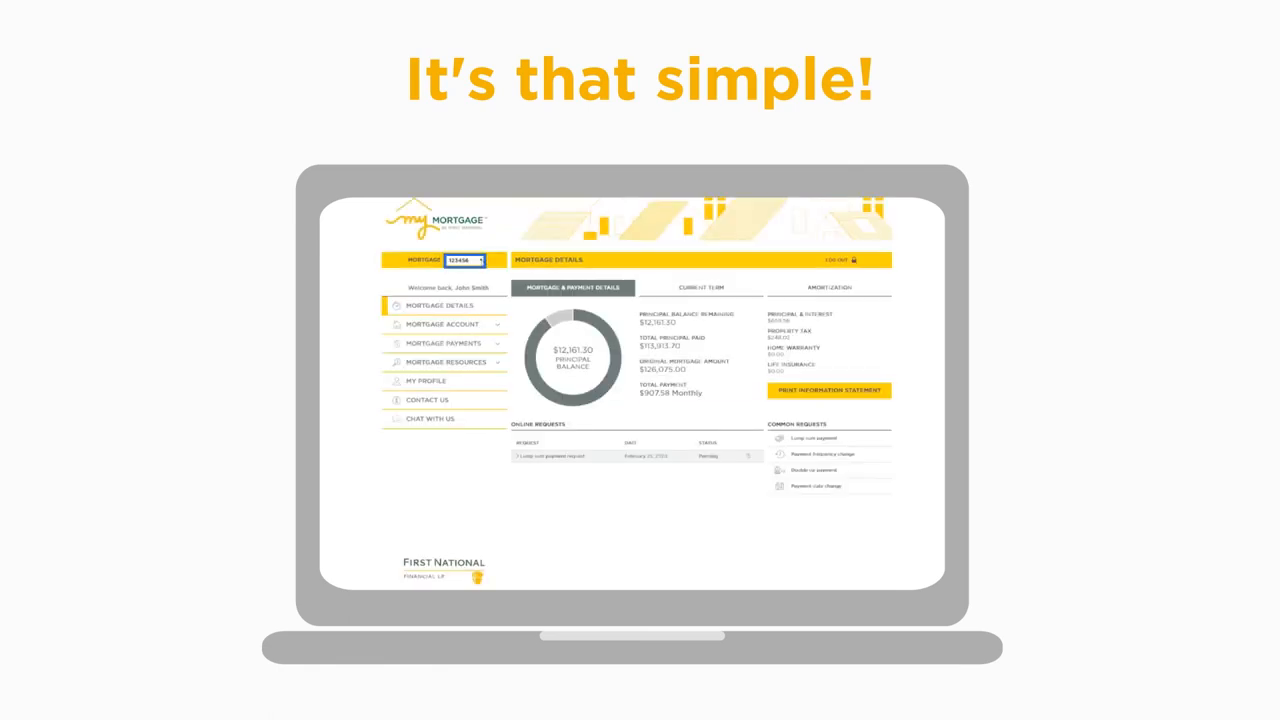
- Select the second mortgage number from the MORTGAGE drop-down to view its details
left_click(464, 260)
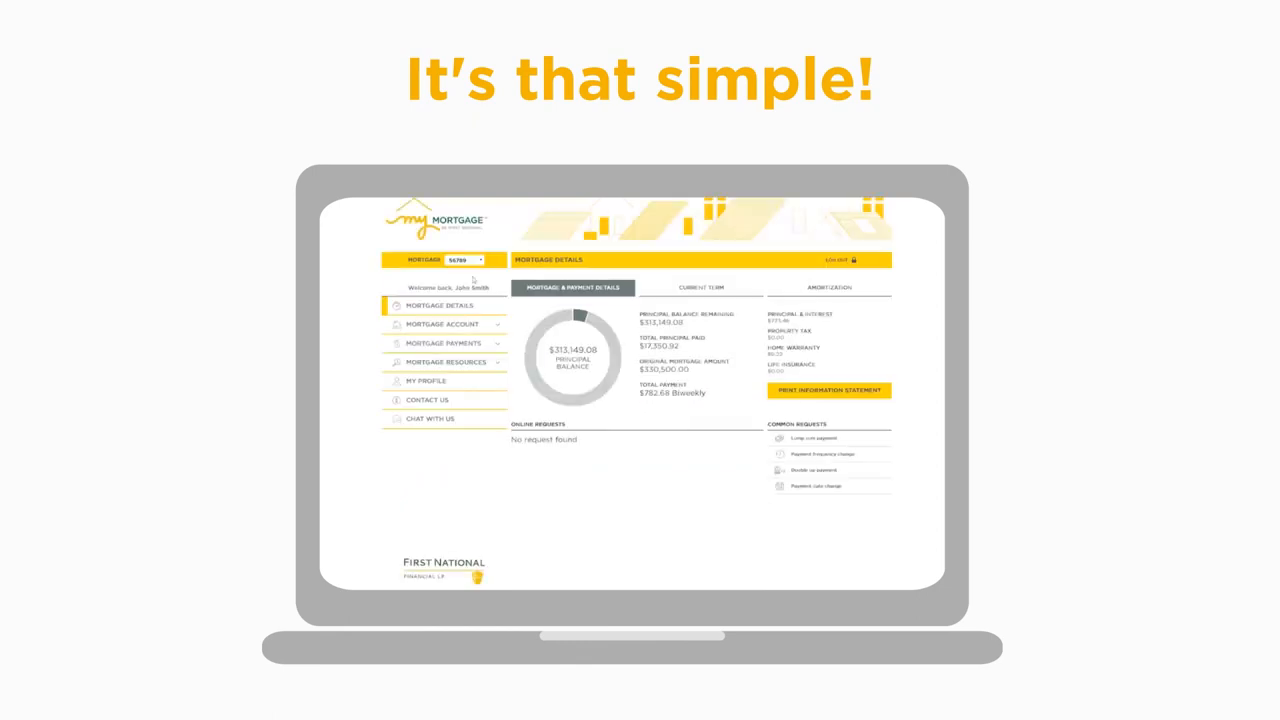